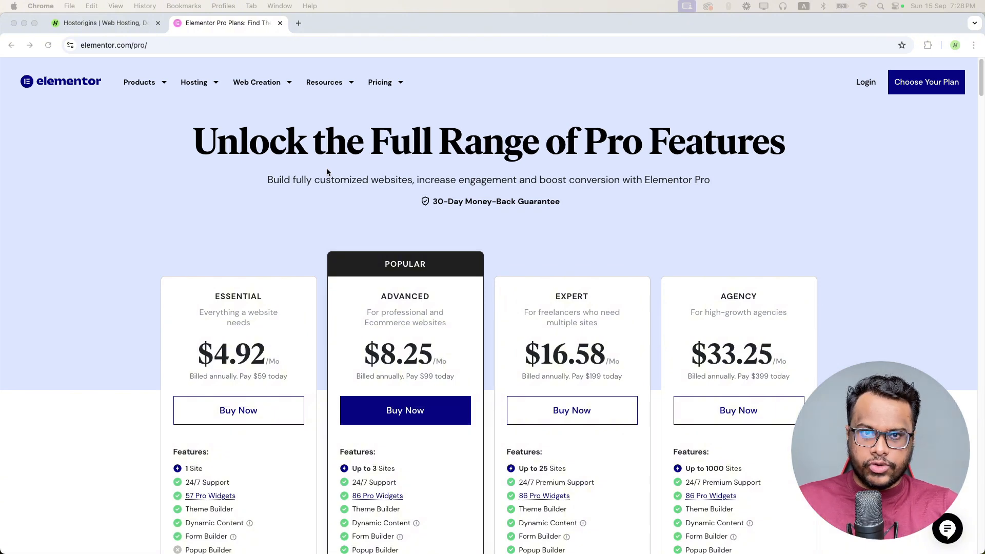
mouse_move(352, 199)
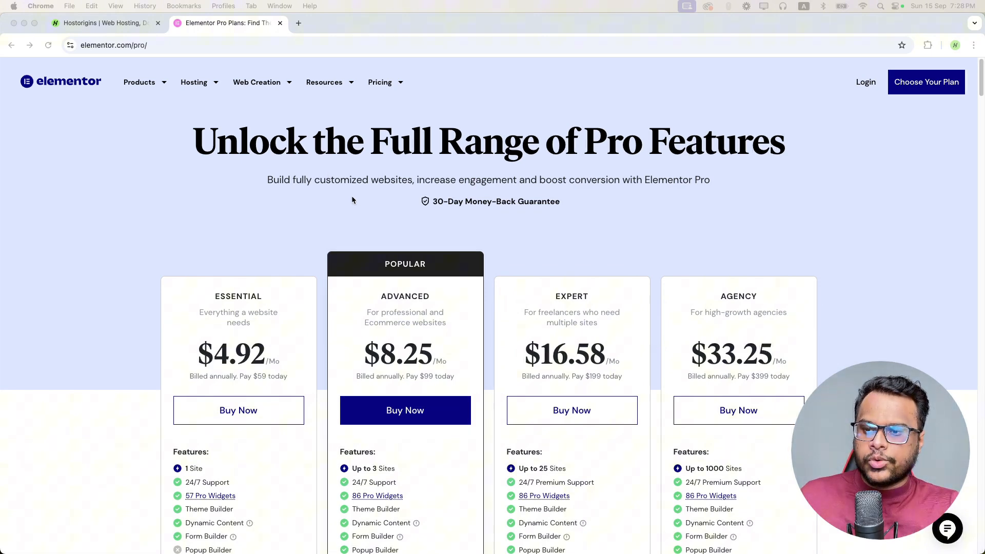
Step: Scroll past the four Elementor Pro pricing cards, then switch to the Hostorigins tab
scroll(down, 3)
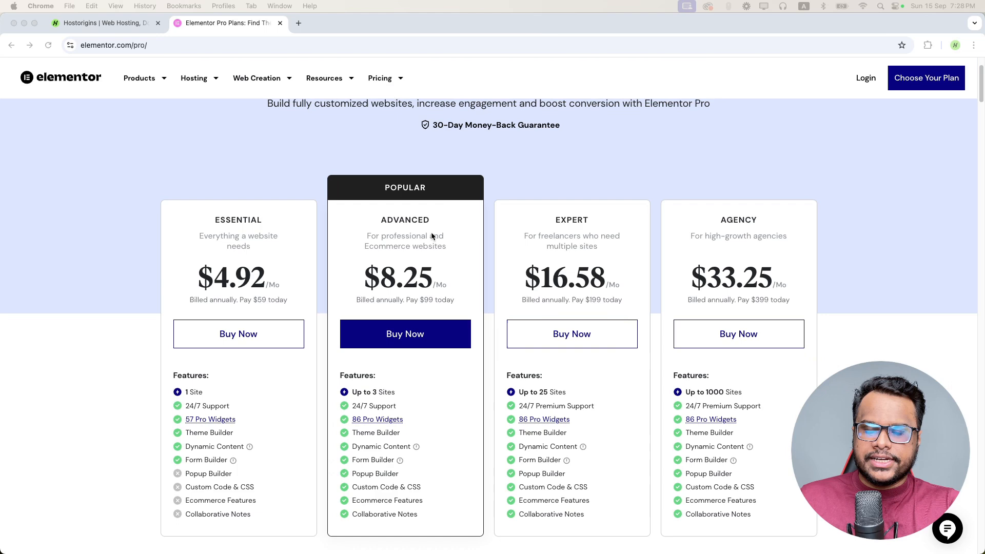
scroll(down, 3)
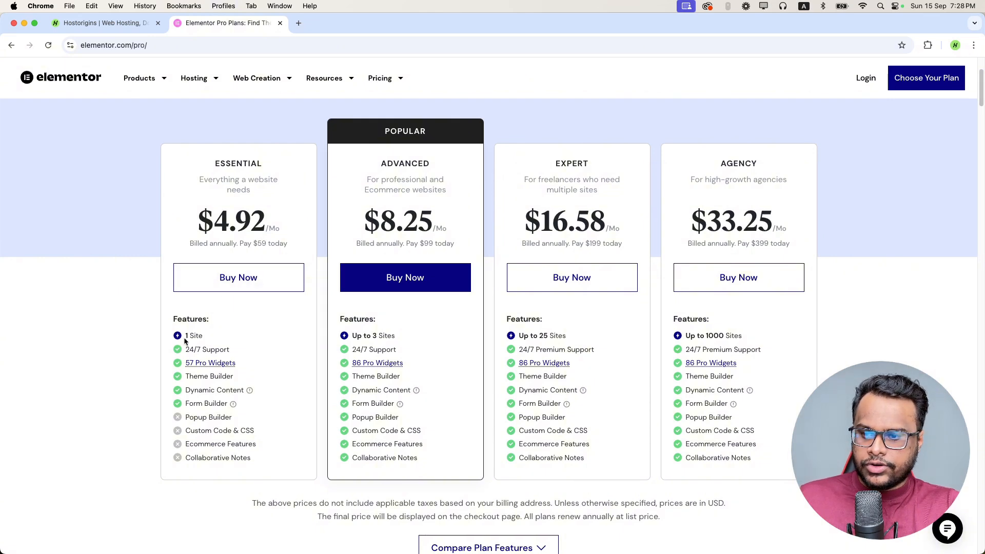
mouse_move(299, 235)
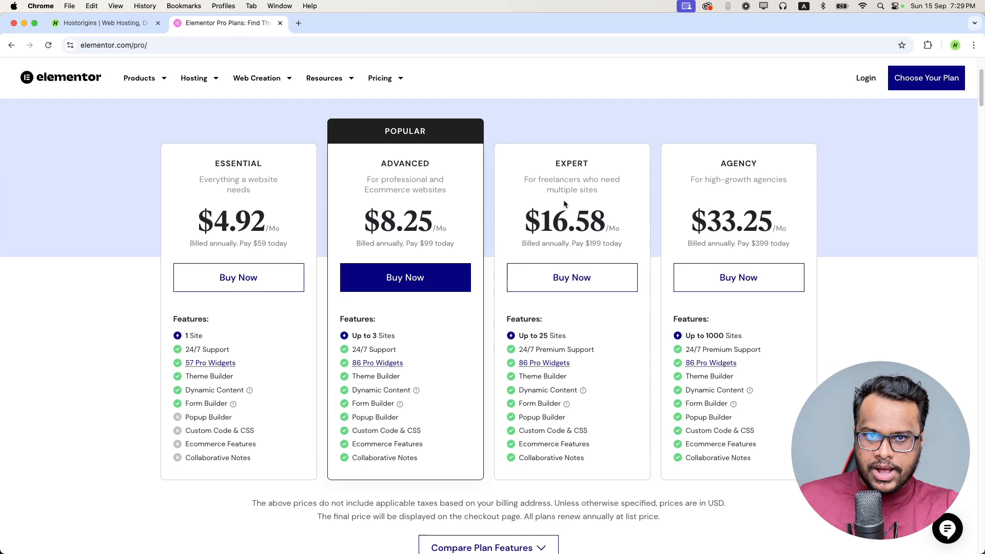
click(104, 23)
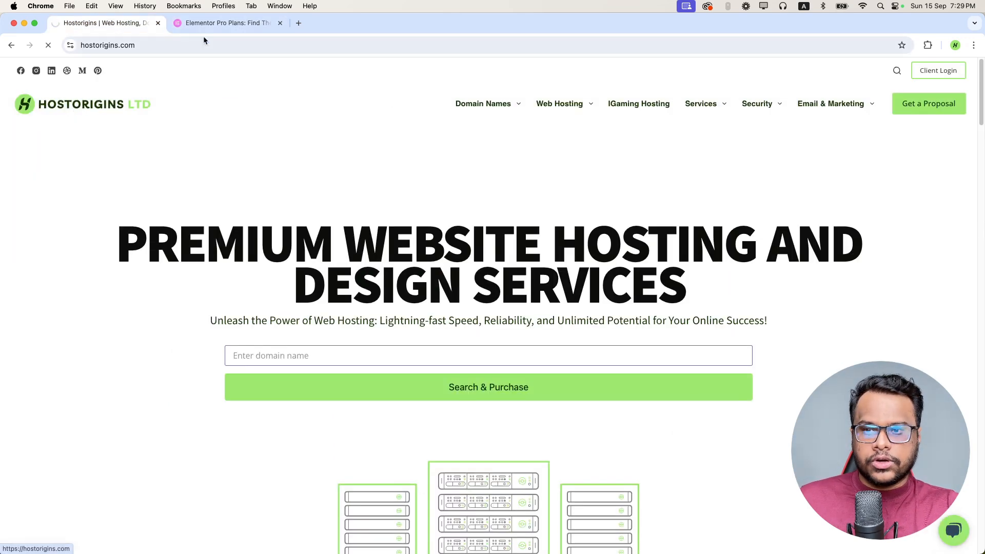
Step: Go to Hostorigins' WordPress Web Hosting page showing the StartUp, GrowBig, GoGeek and Scale plans
click(298, 23)
text(hostorigins.com)
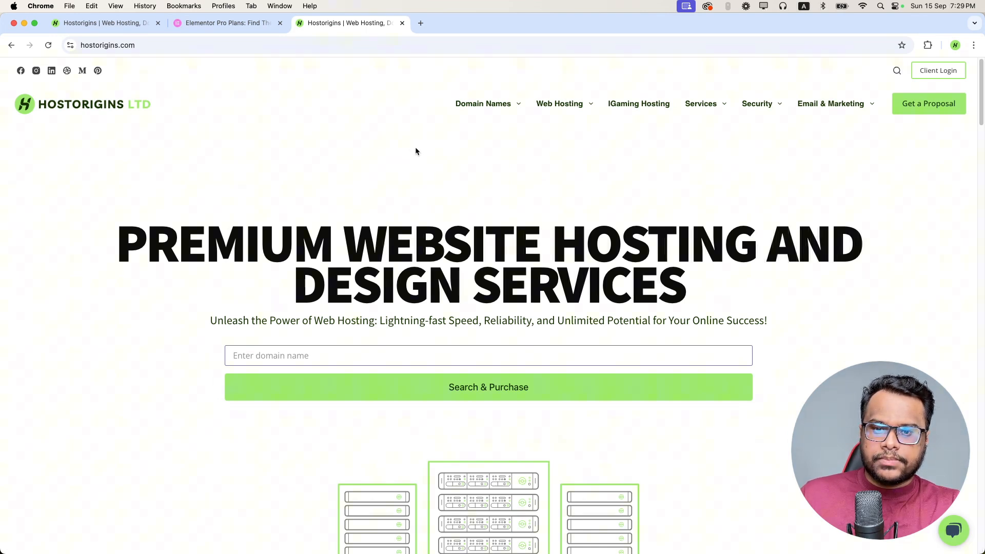
mouse_move(560, 104)
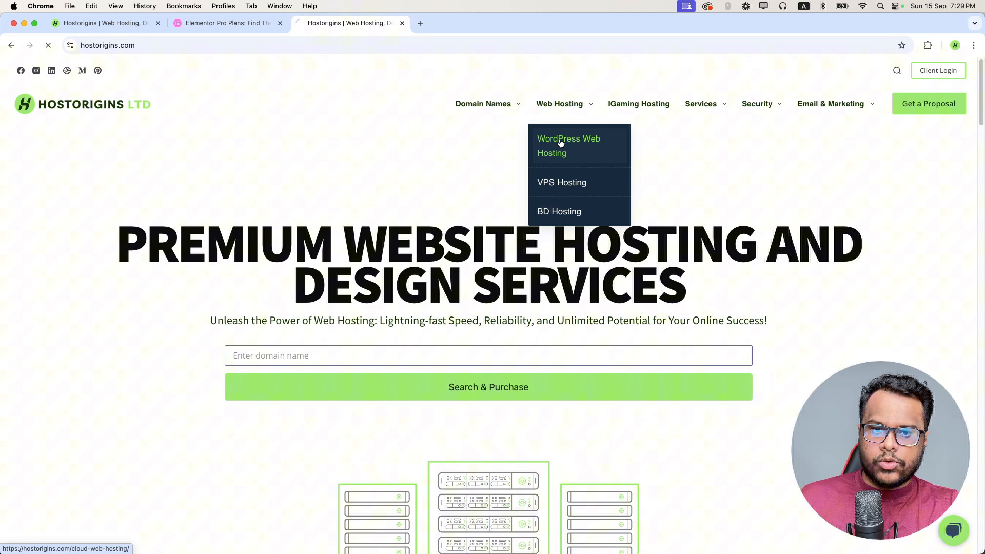
click(568, 146)
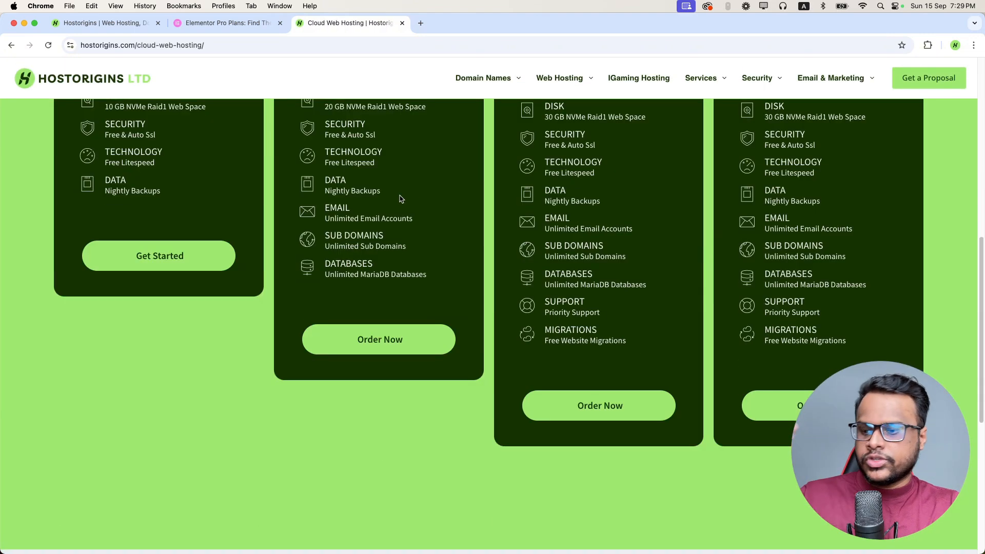
scroll(up, 3)
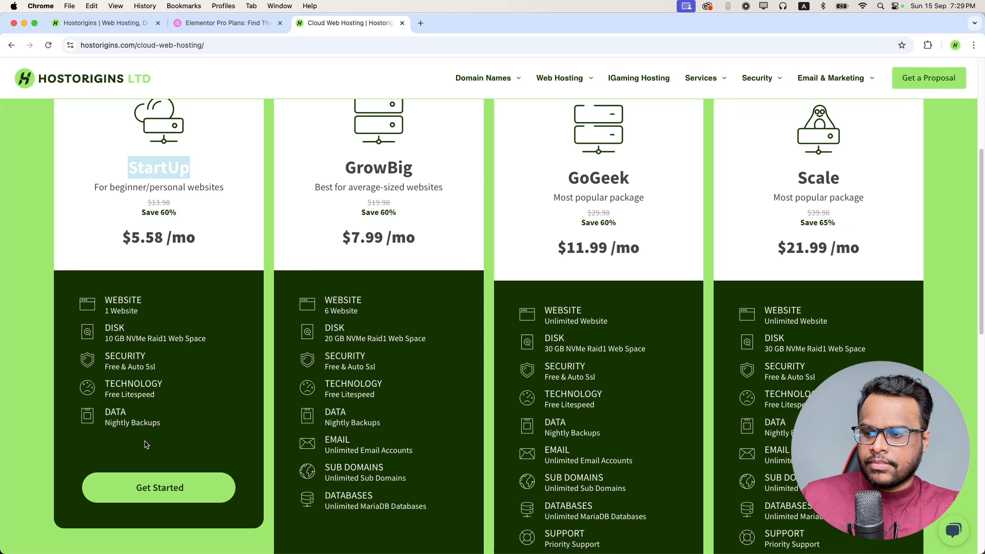
Step: Start an order for the StartUp hosting plan
click(159, 488)
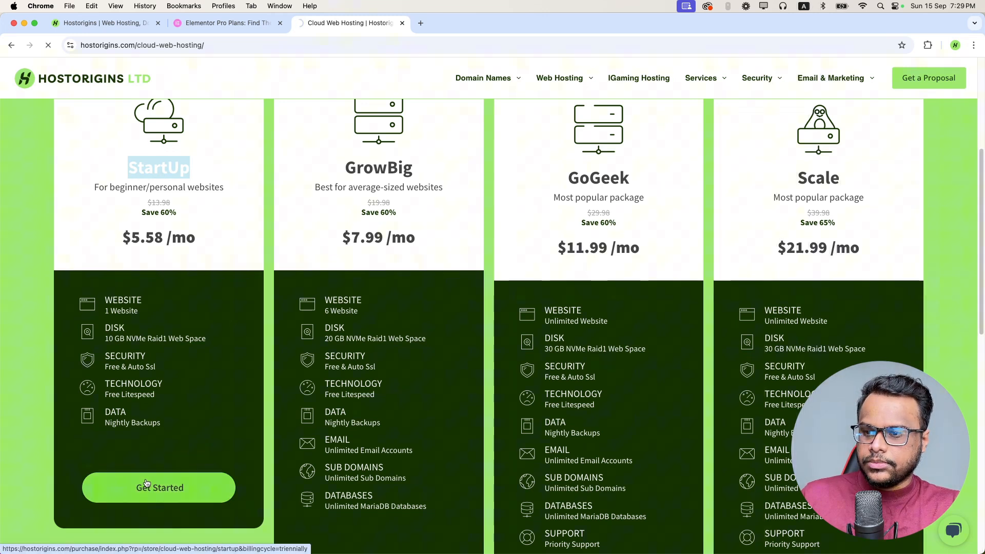
click(160, 488)
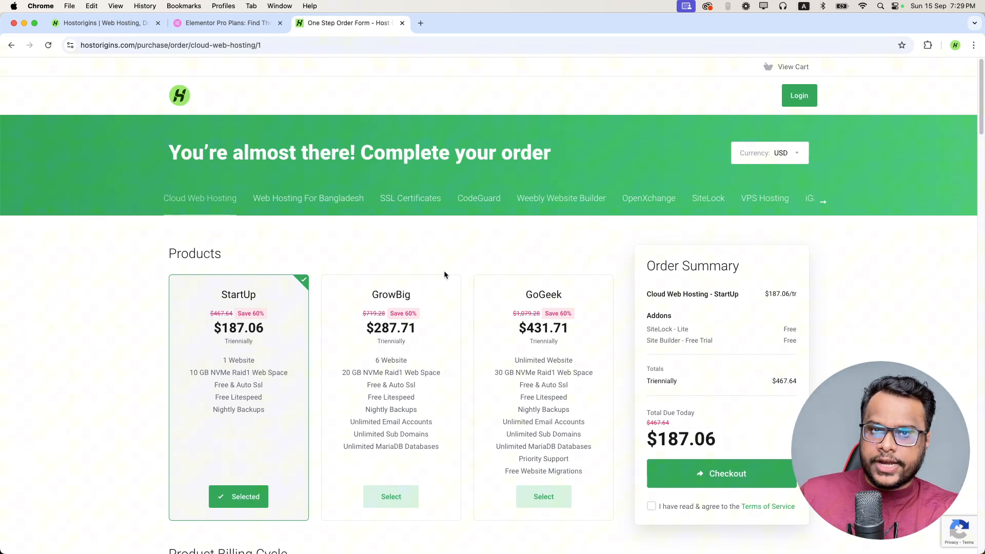
scroll(down, 3)
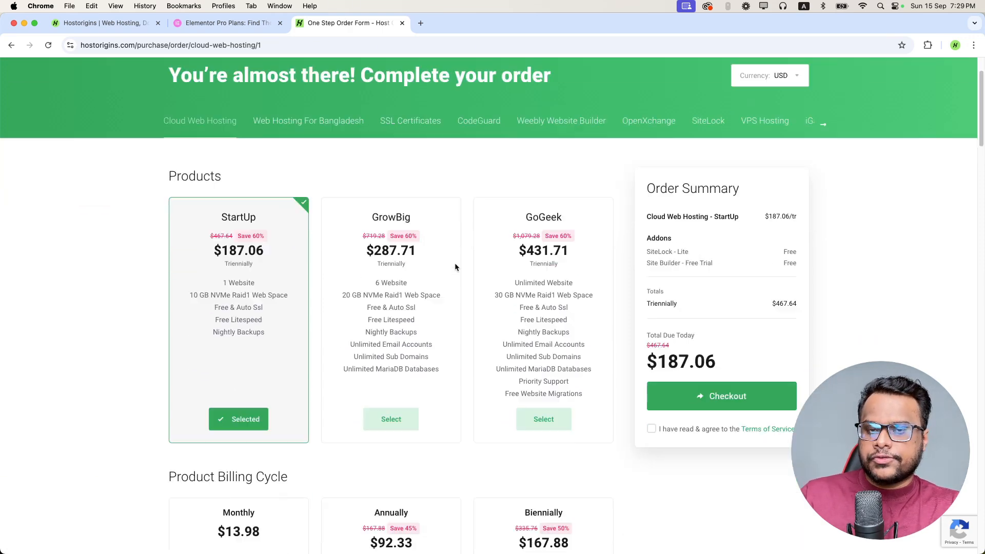
scroll(down, 3)
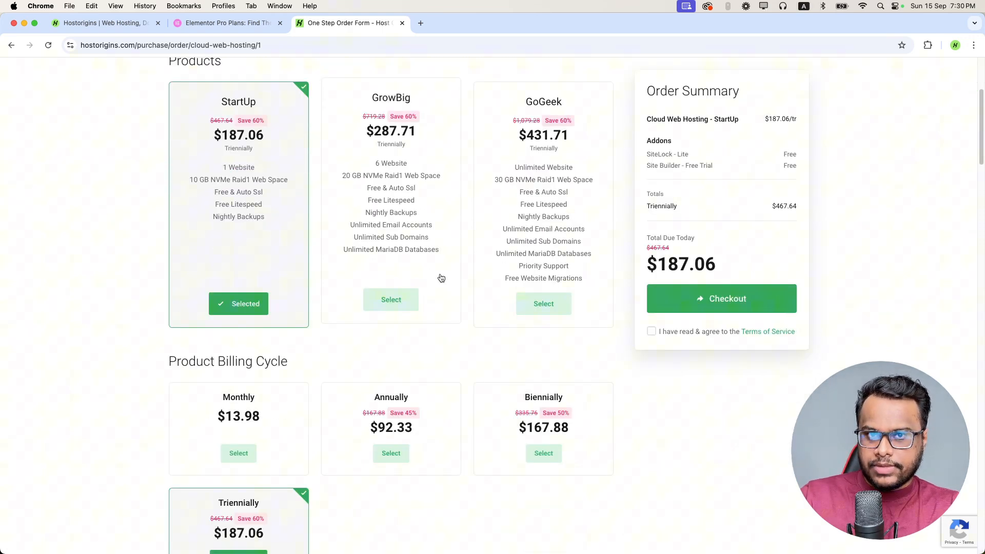
scroll(down, 3)
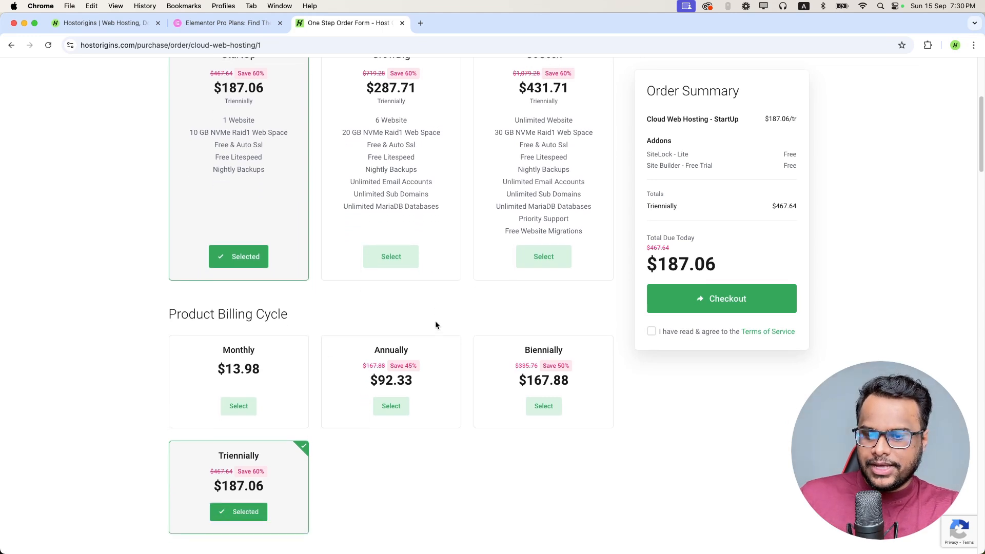
Step: Choose the Annually billing cycle, making today's total $92.33
click(392, 406)
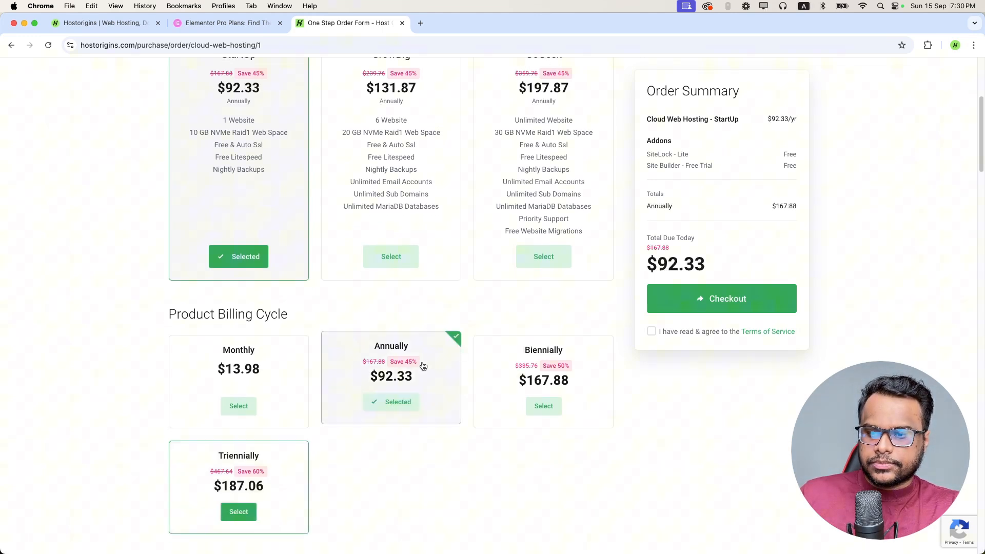
scroll(down, 3)
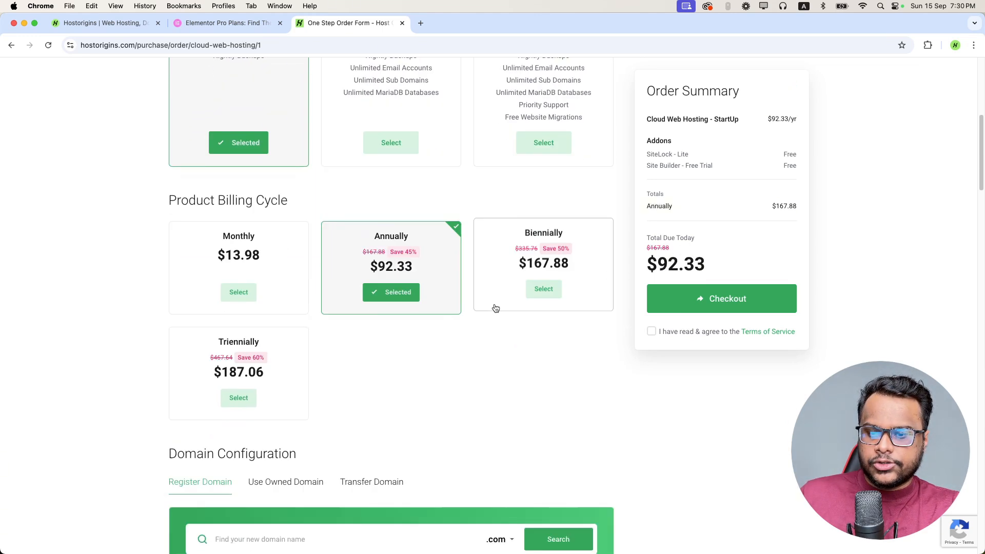
scroll(down, 3)
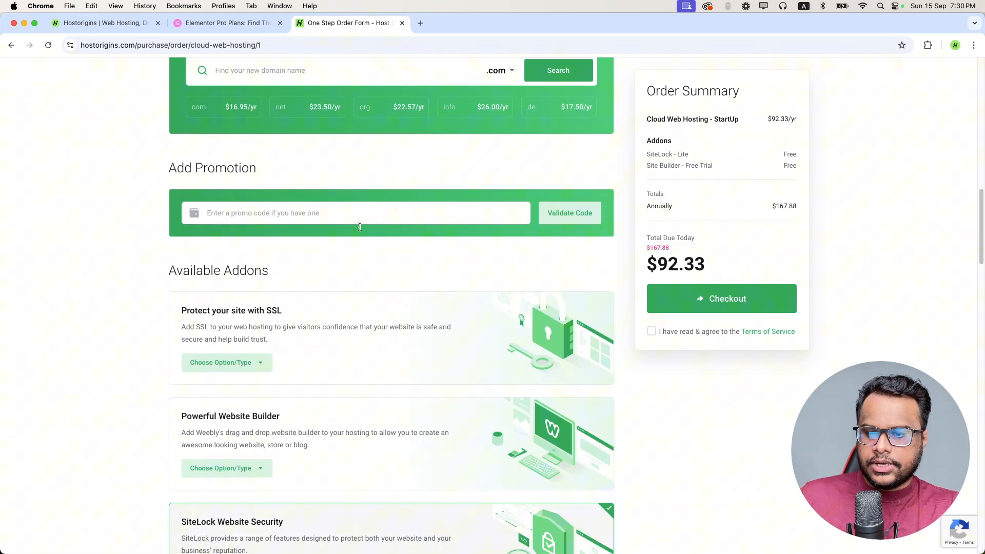
Step: Search the Register Domain box for choosedomainname1 .com
scroll(up, 3)
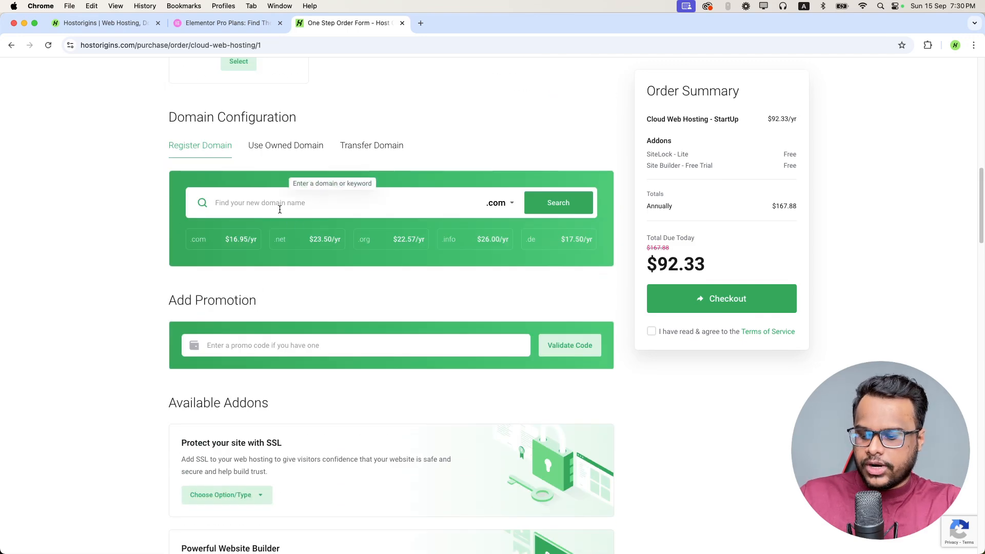
text(c)
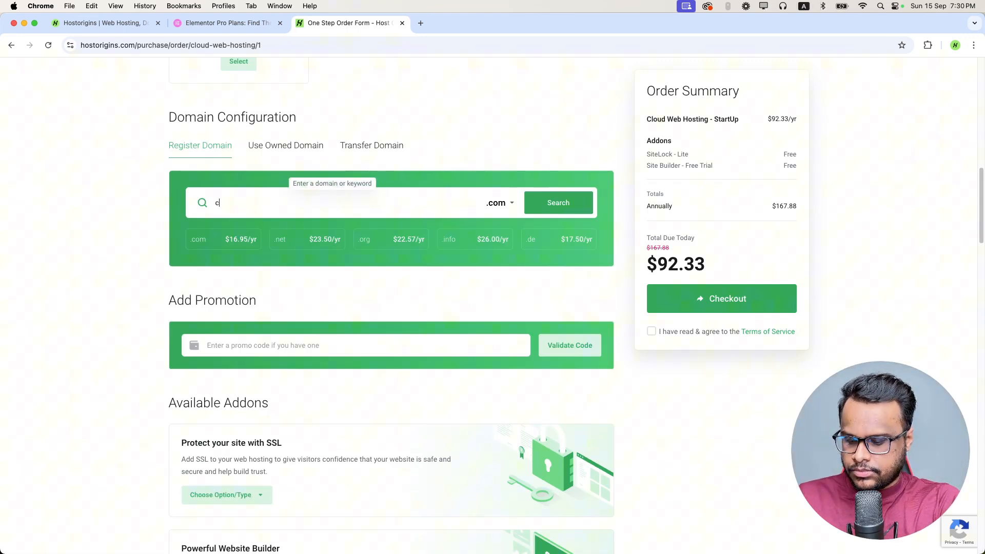
text(hoosedomainname)
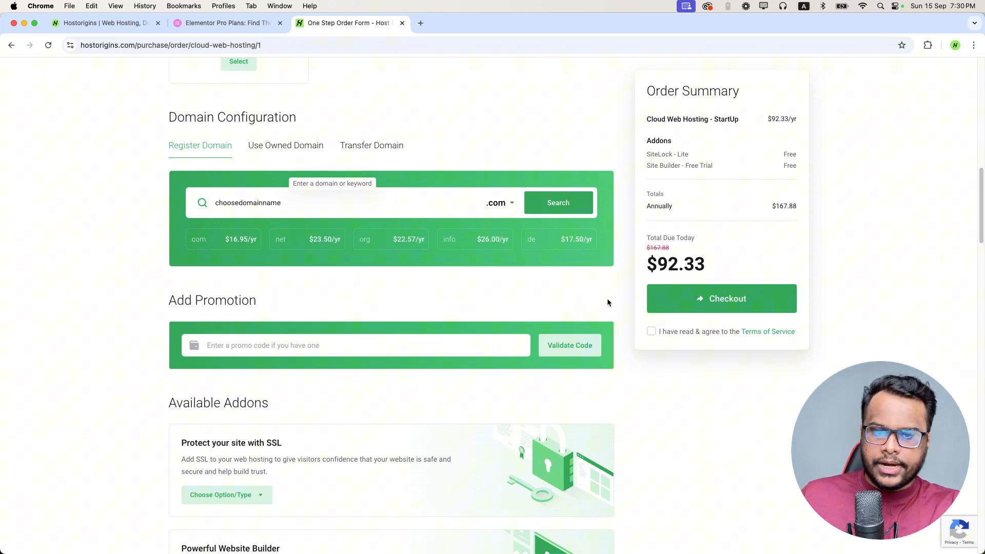
click(558, 203)
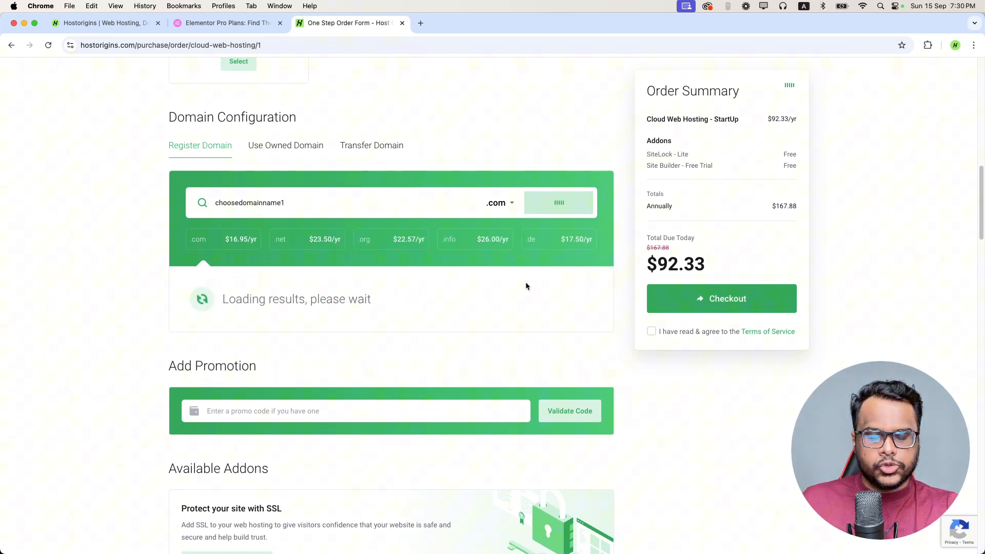
mouse_move(479, 304)
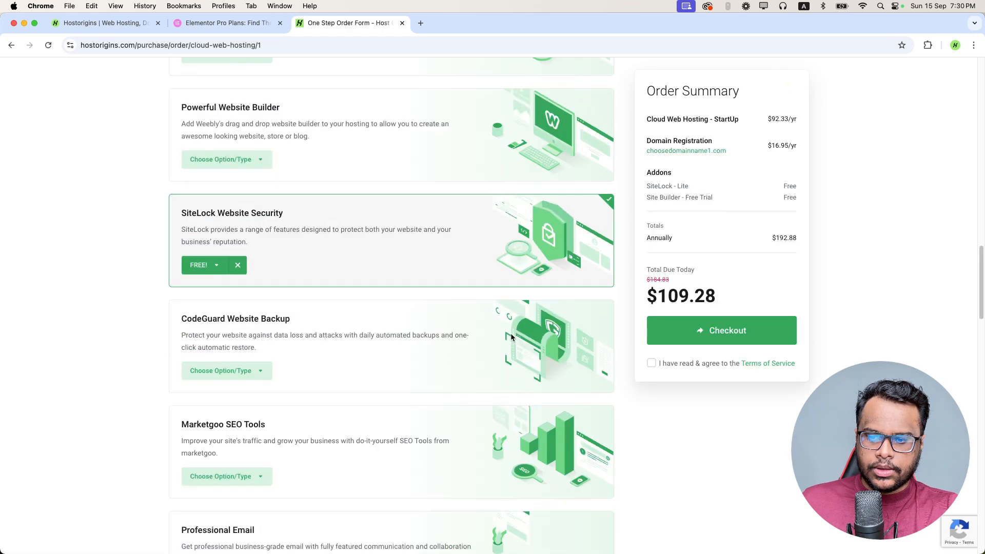
Step: Accept the Terms of Service and return to the Hostorigins home page
scroll(down, 3)
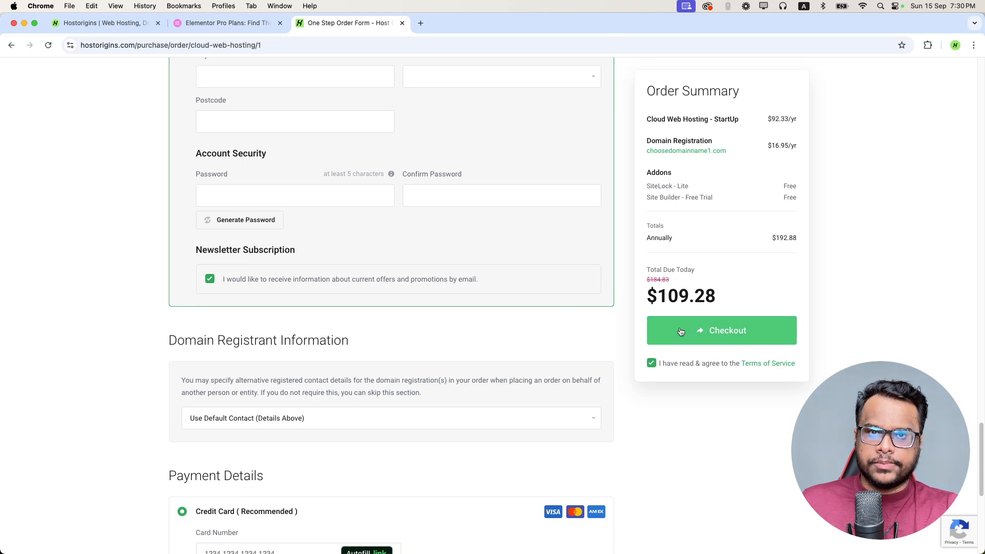
mouse_move(443, 252)
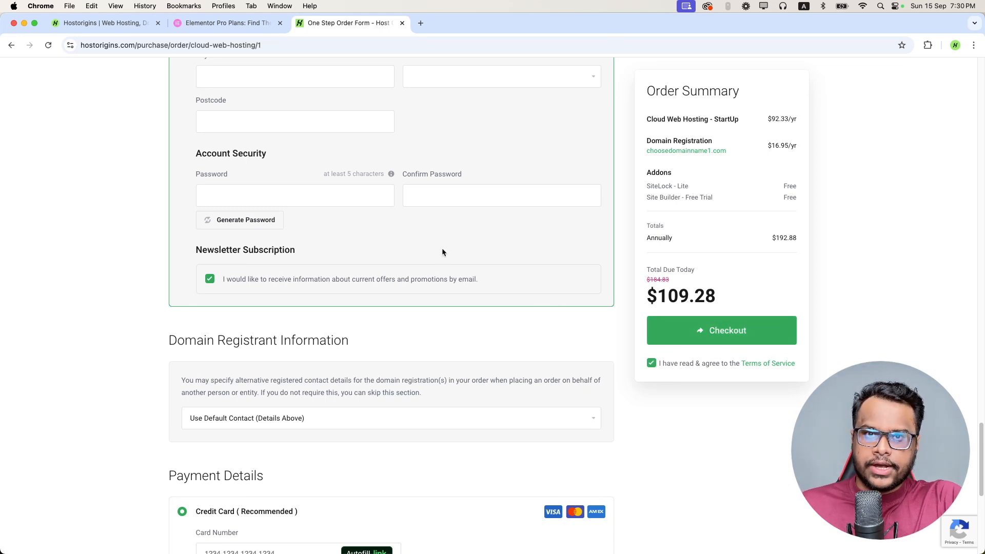
mouse_move(439, 240)
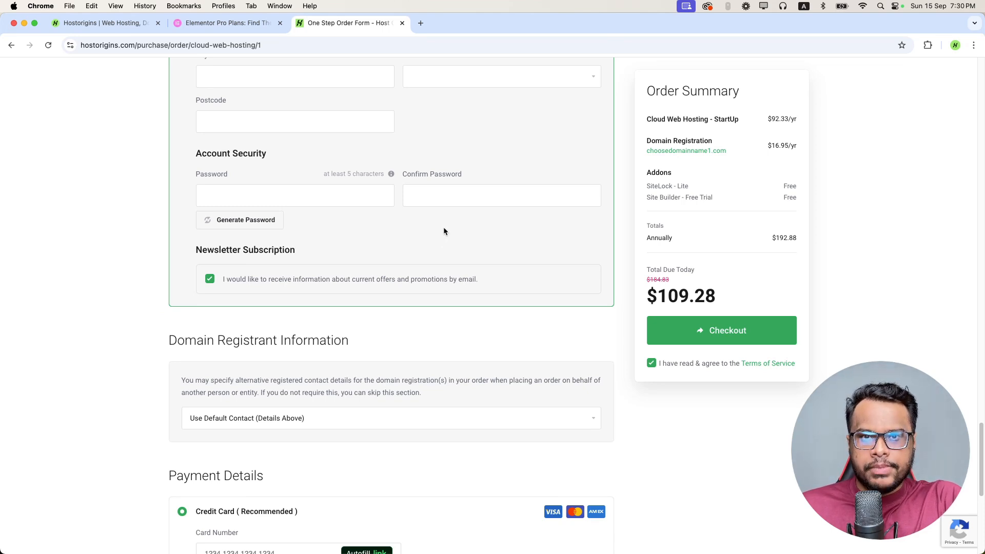
scroll(down, 3)
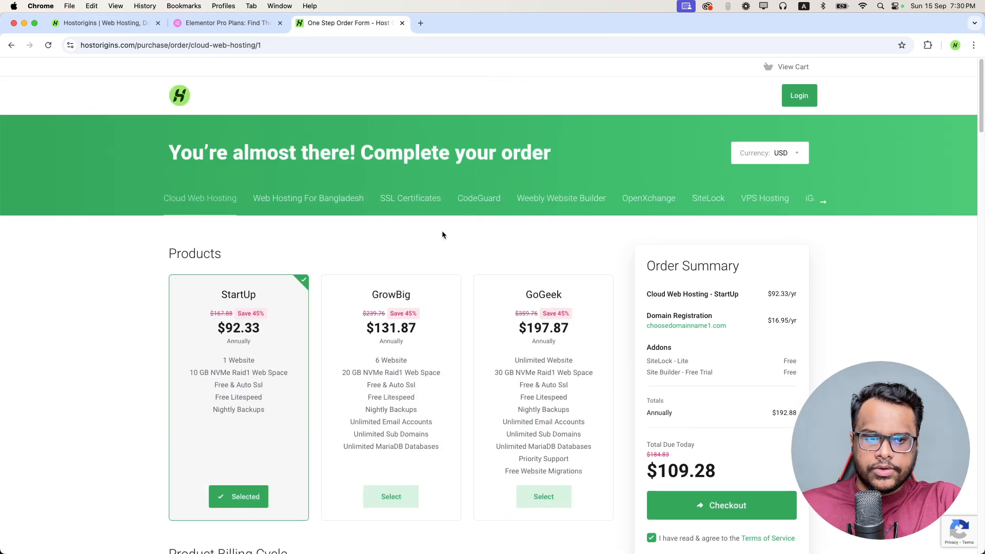
click(179, 95)
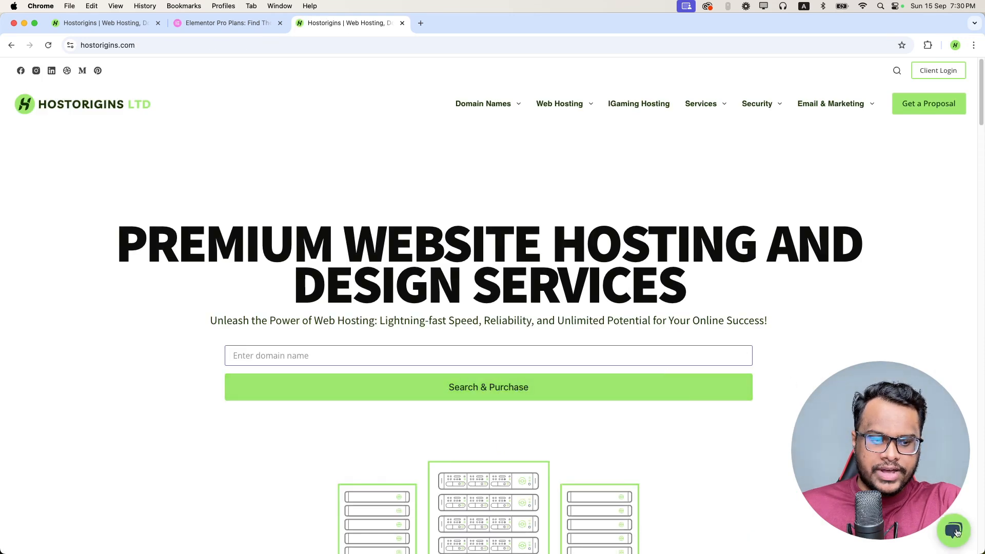
Step: Open Hostorigins' customer support chat, then switch to the Elementor Pro pricing tab
click(954, 531)
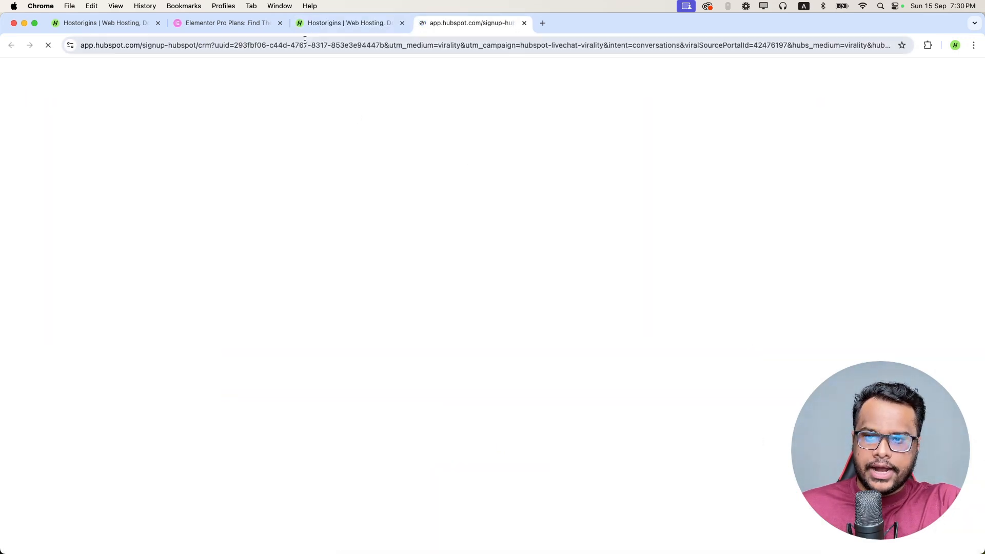
click(350, 22)
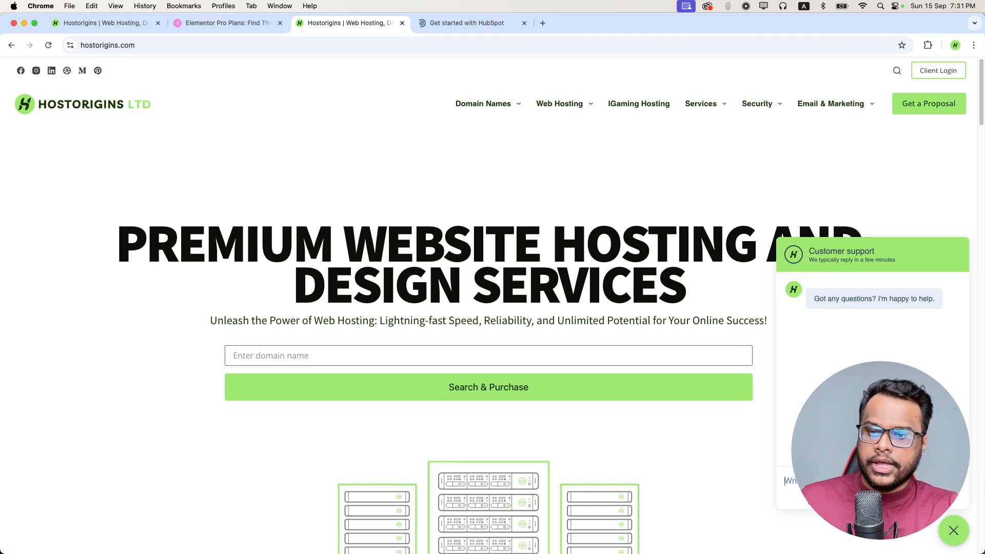
click(227, 22)
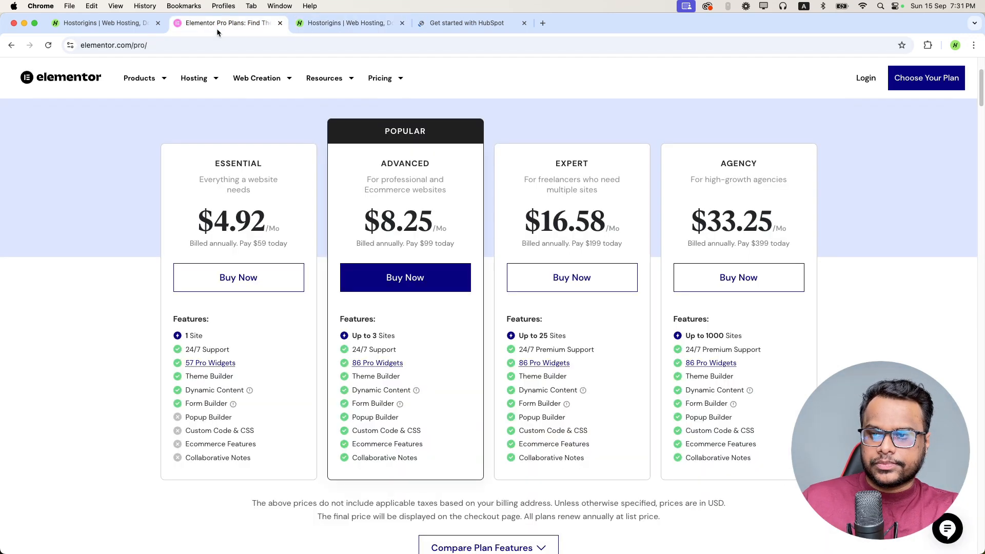
Step: Switch back to the Hostorigins home page tab with the support chat showing
click(348, 22)
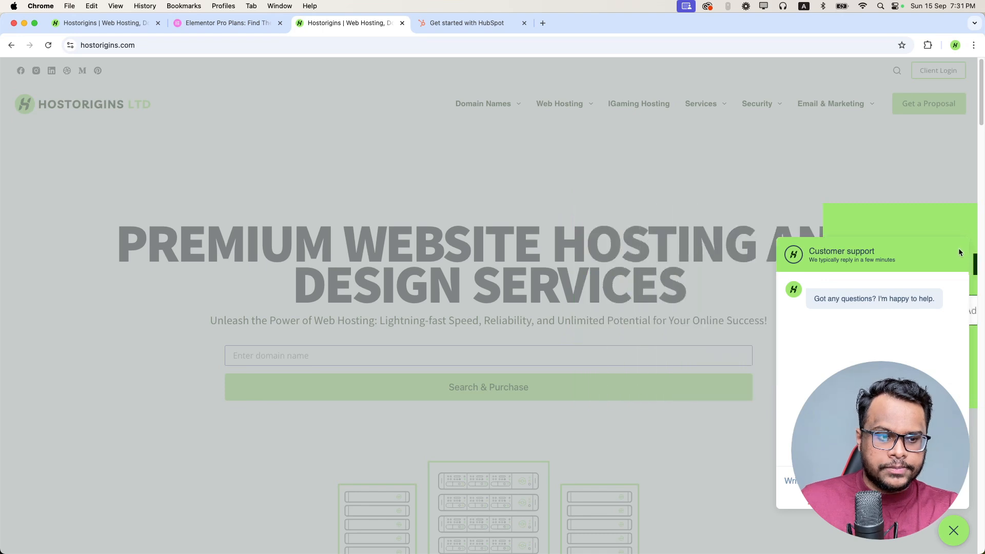
Step: Close the Customer support chat window on the Hostorigins home page
click(954, 530)
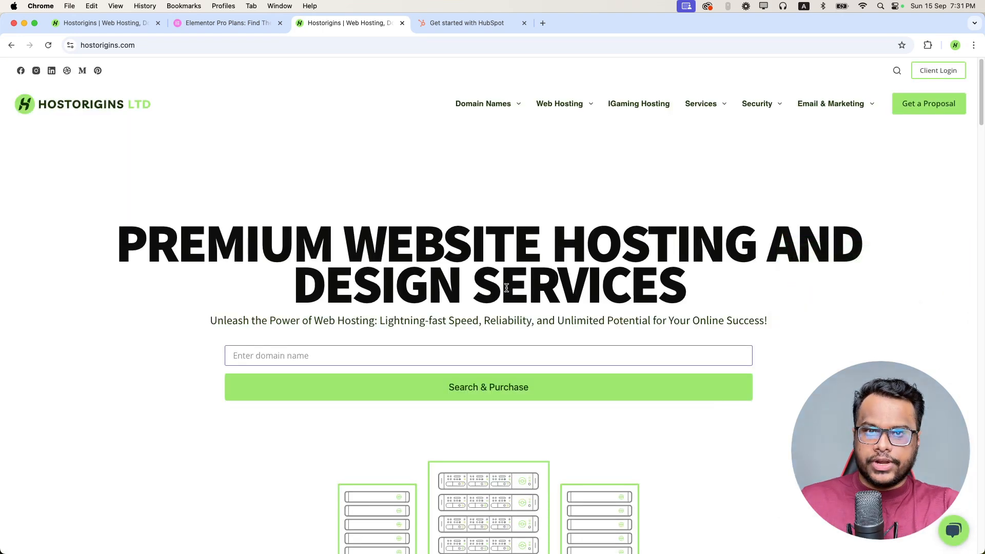
mouse_move(506, 283)
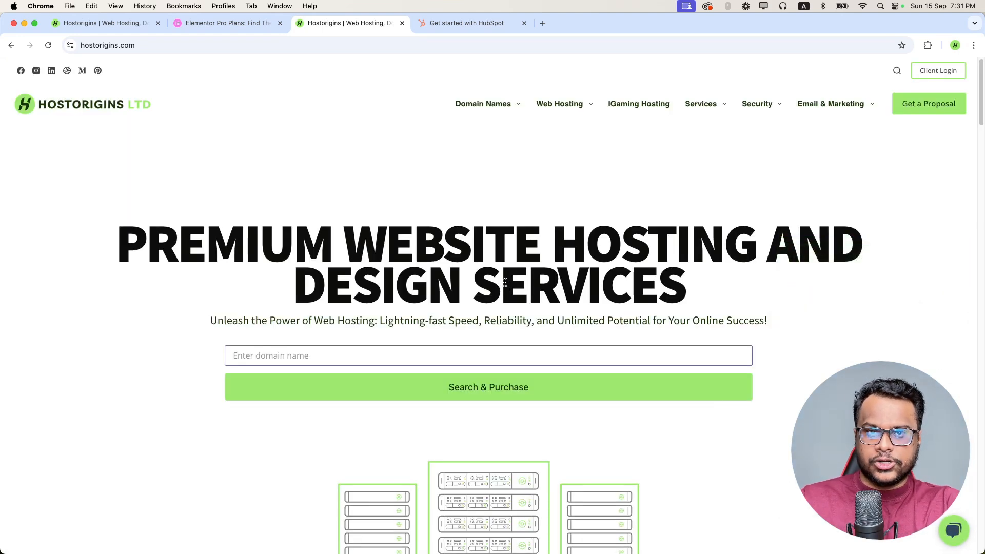